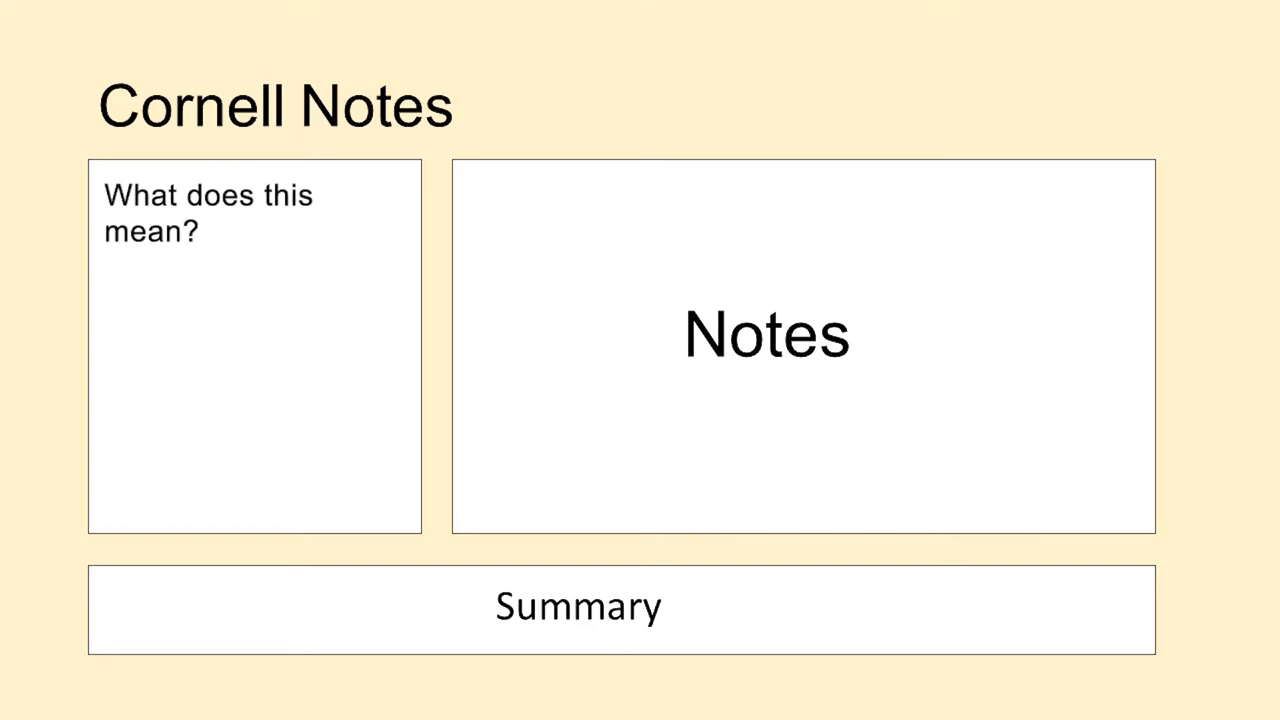
{"action": "type", "text": "Read up on effect of altitude on runners"}
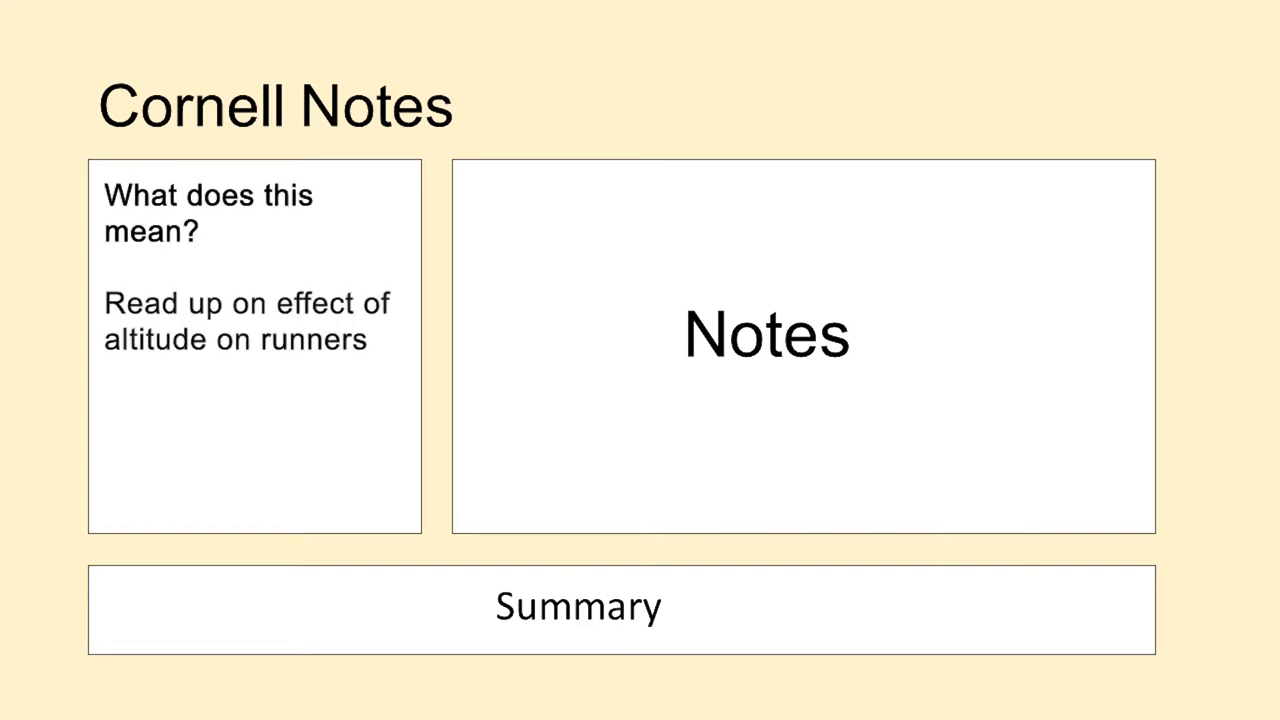